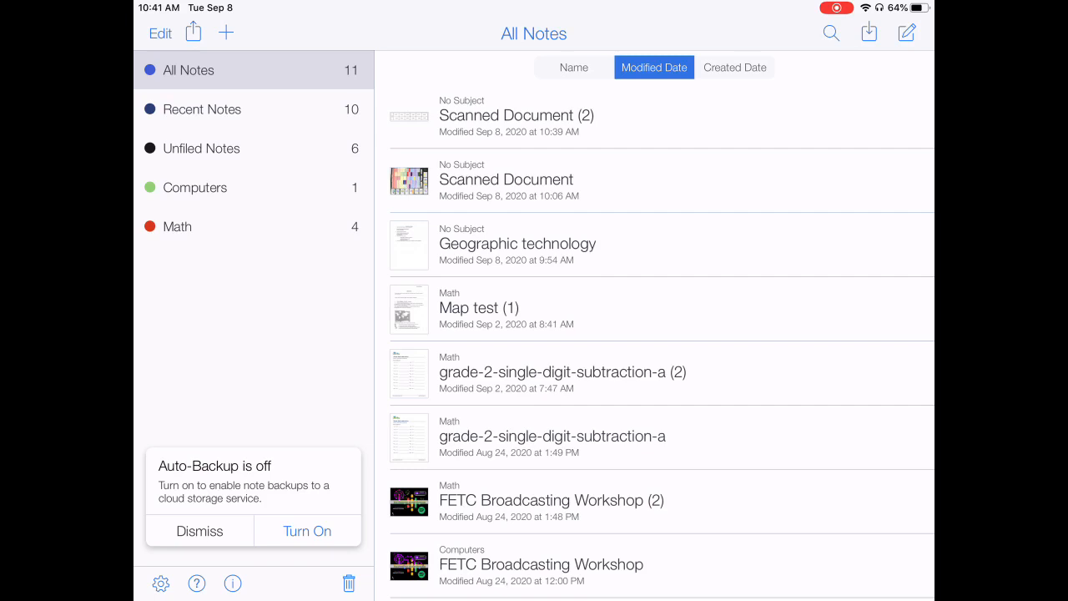
# - Open Notability's import sources from the All Notes library toolbar
pyautogui.click(869, 34)
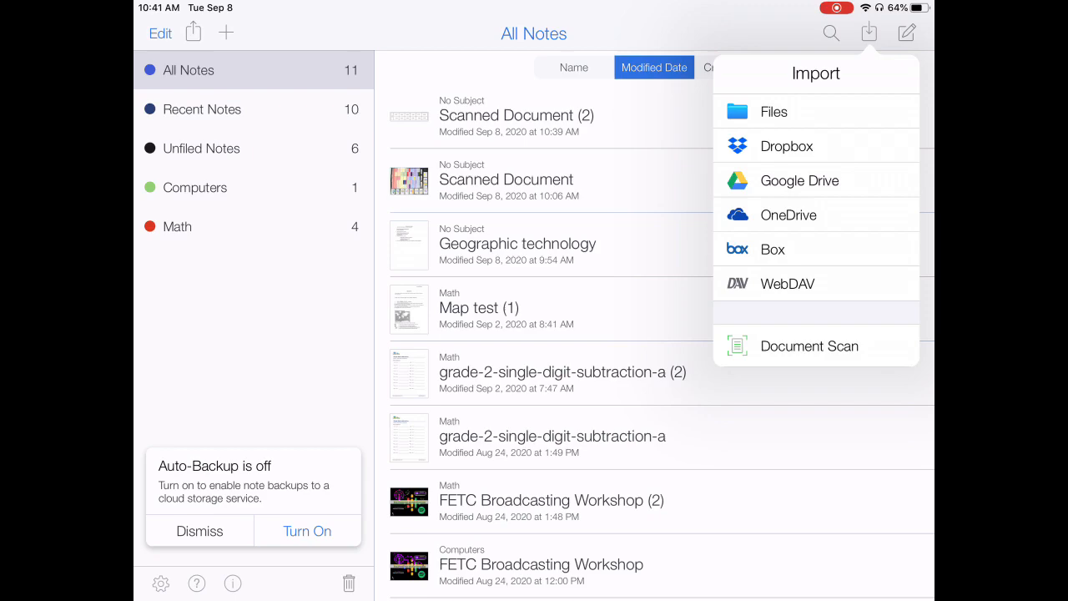
# - Start Document Scan and capture the hand-drawn room layout page
pyautogui.click(809, 345)
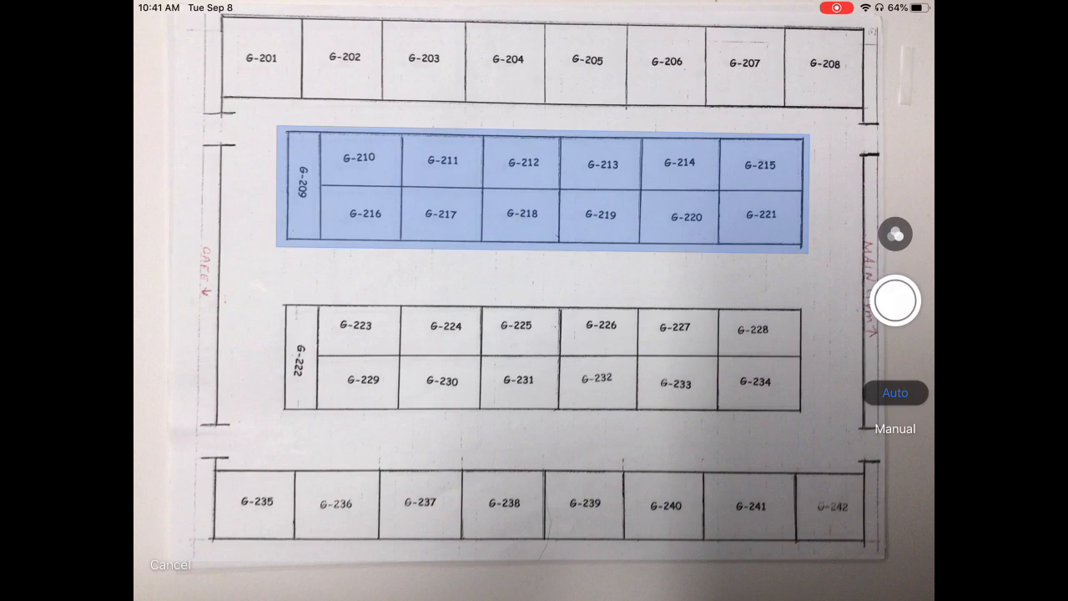
pyautogui.click(895, 300)
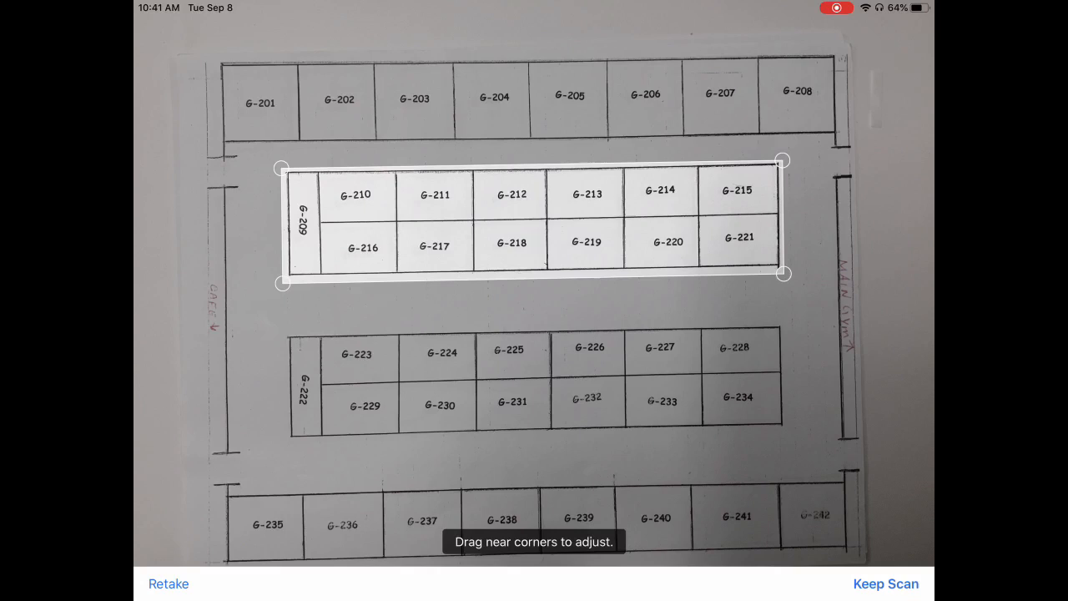
# - Stretch the scan boundary over the whole layout and import it as a PDF note
pyautogui.moveTo(782, 274); pyautogui.dragTo(888, 575)
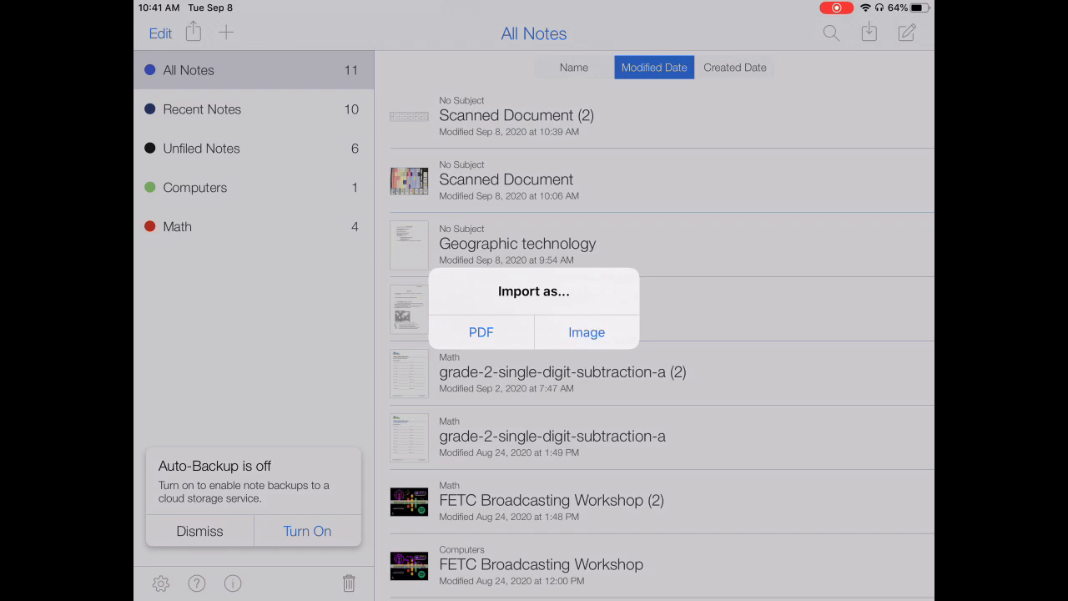
pyautogui.click(481, 331)
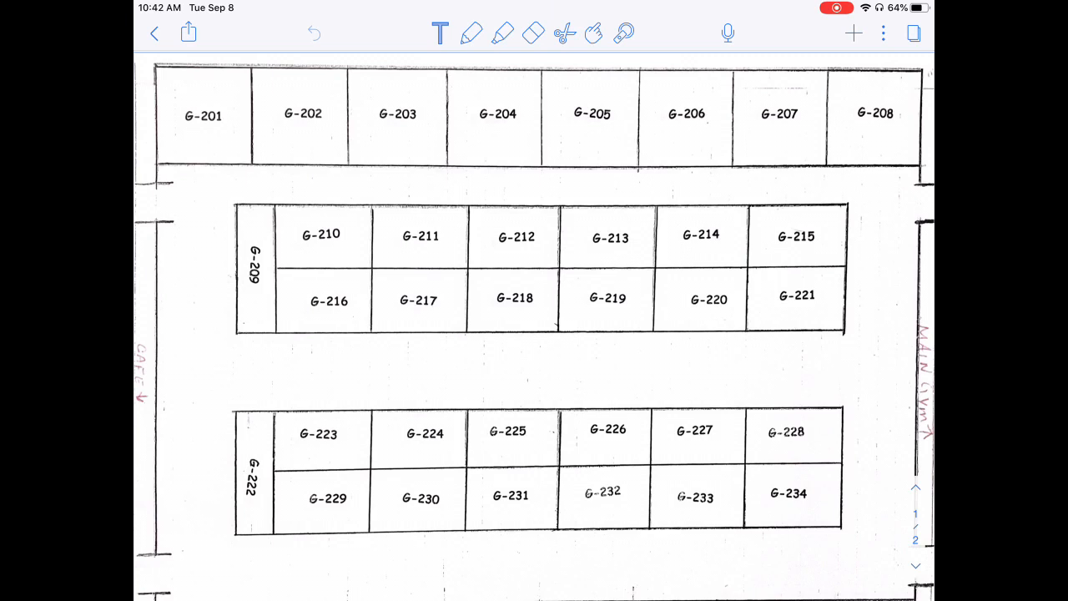
# - Show the Send To sharing destinations for the imported room layout note
pyautogui.click(189, 34)
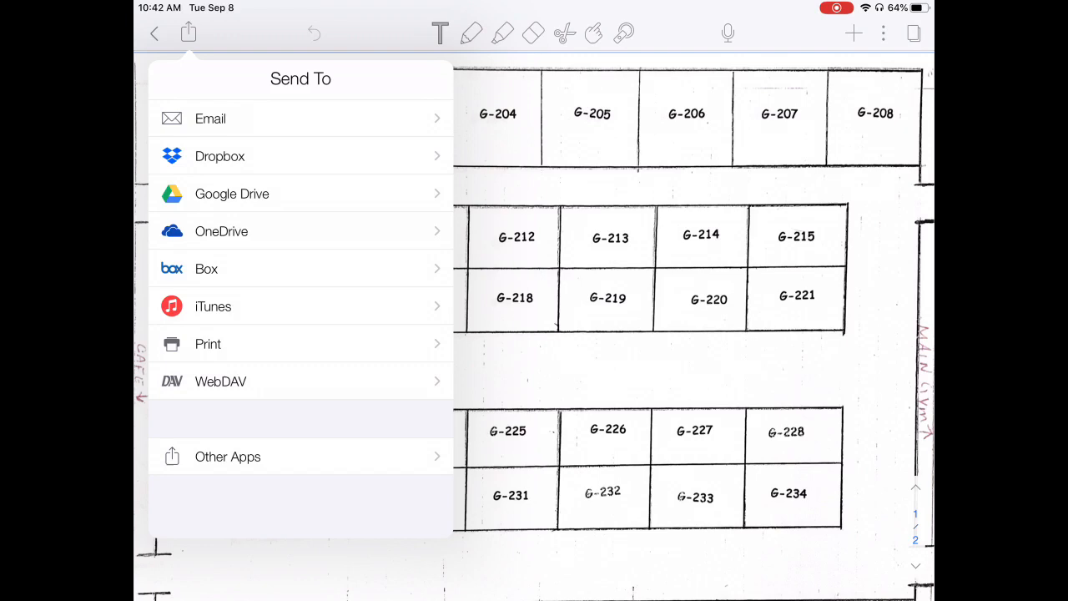